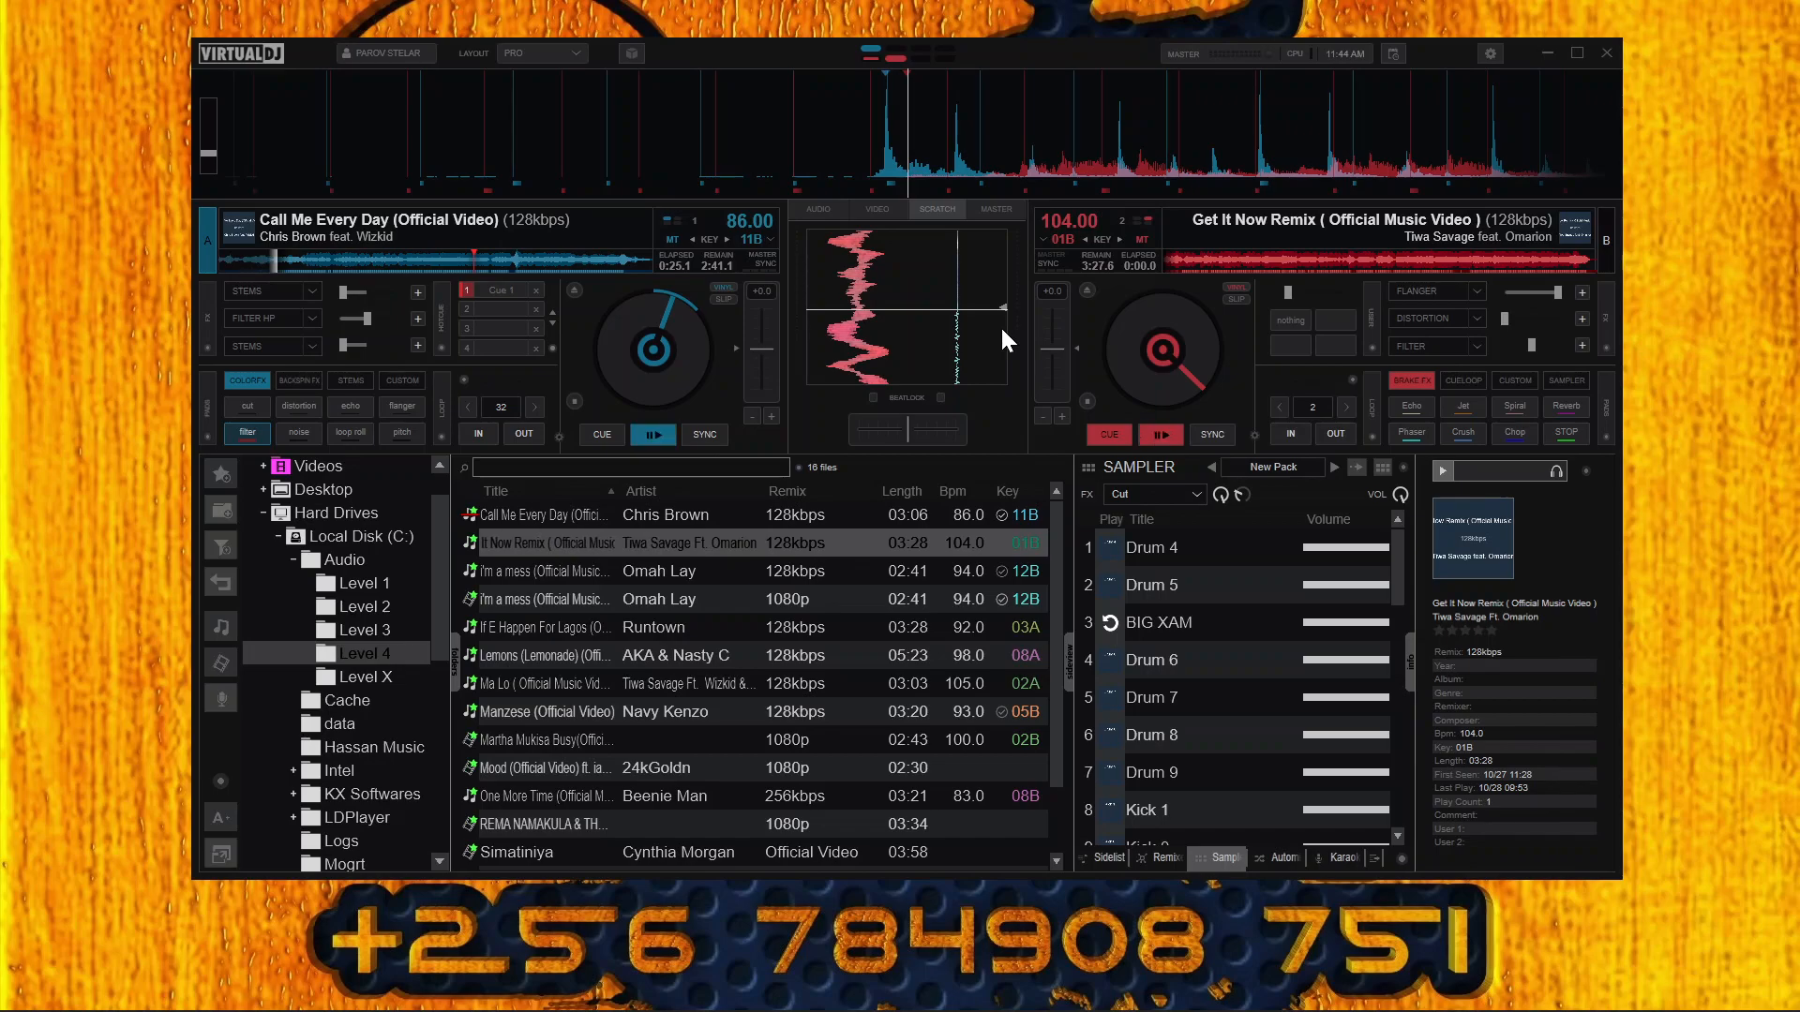
- Load the Afrobeat instrumental from Downloads > Beats onto deck A
{"action": "left_click", "coordinate": [1159, 435]}
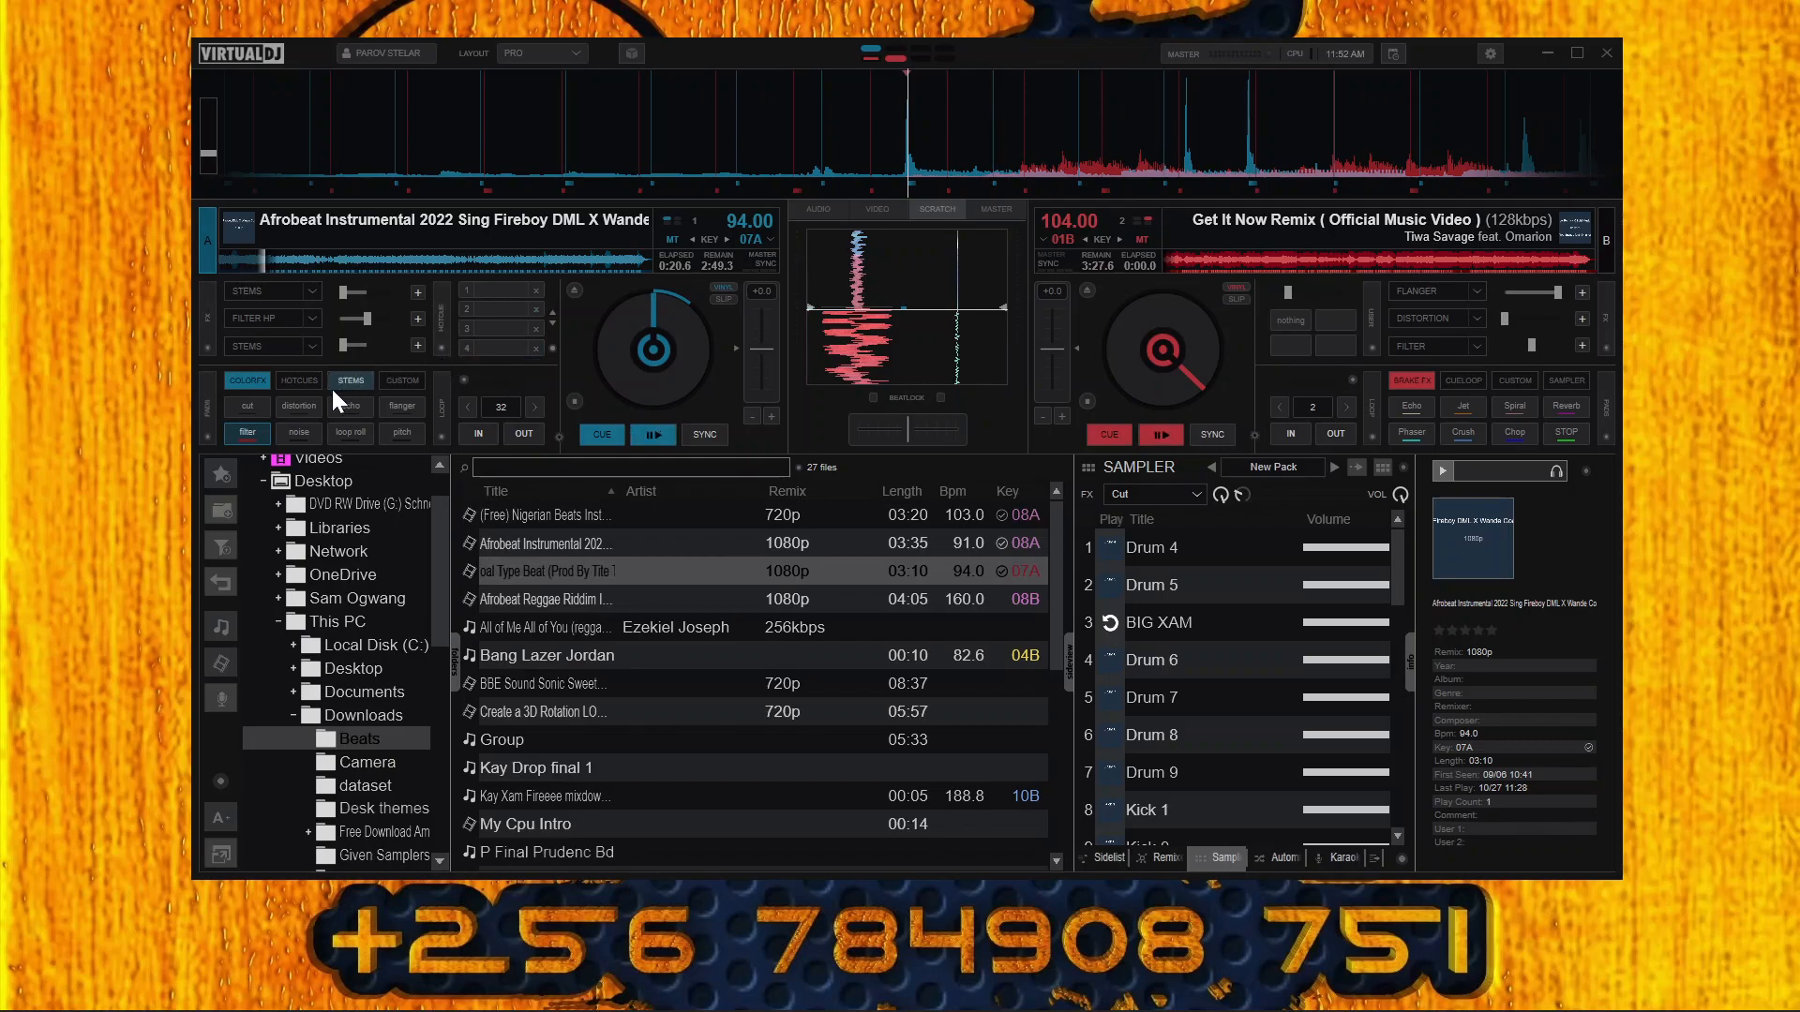
- Switch deck A's pad page to Hot Cues, showing empty cue slots
{"action": "left_click", "coordinate": [300, 381]}
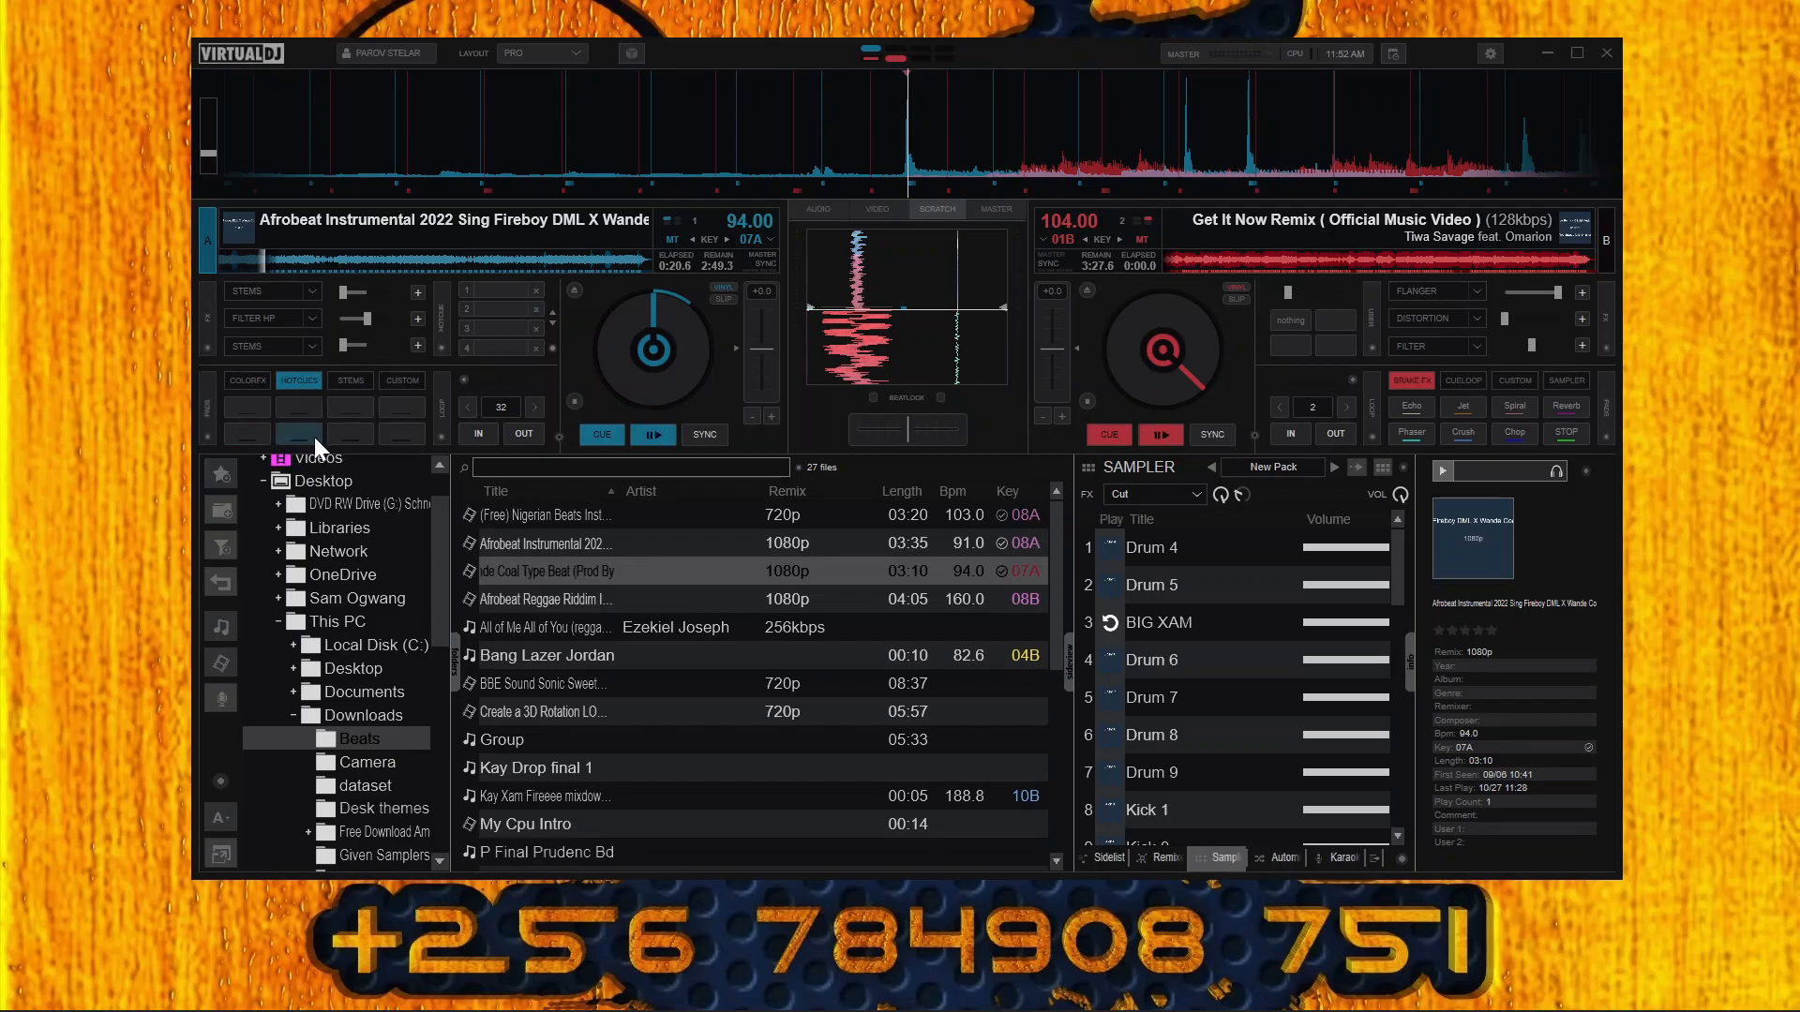
{"action": "mouse_move", "coordinate": [401, 437]}
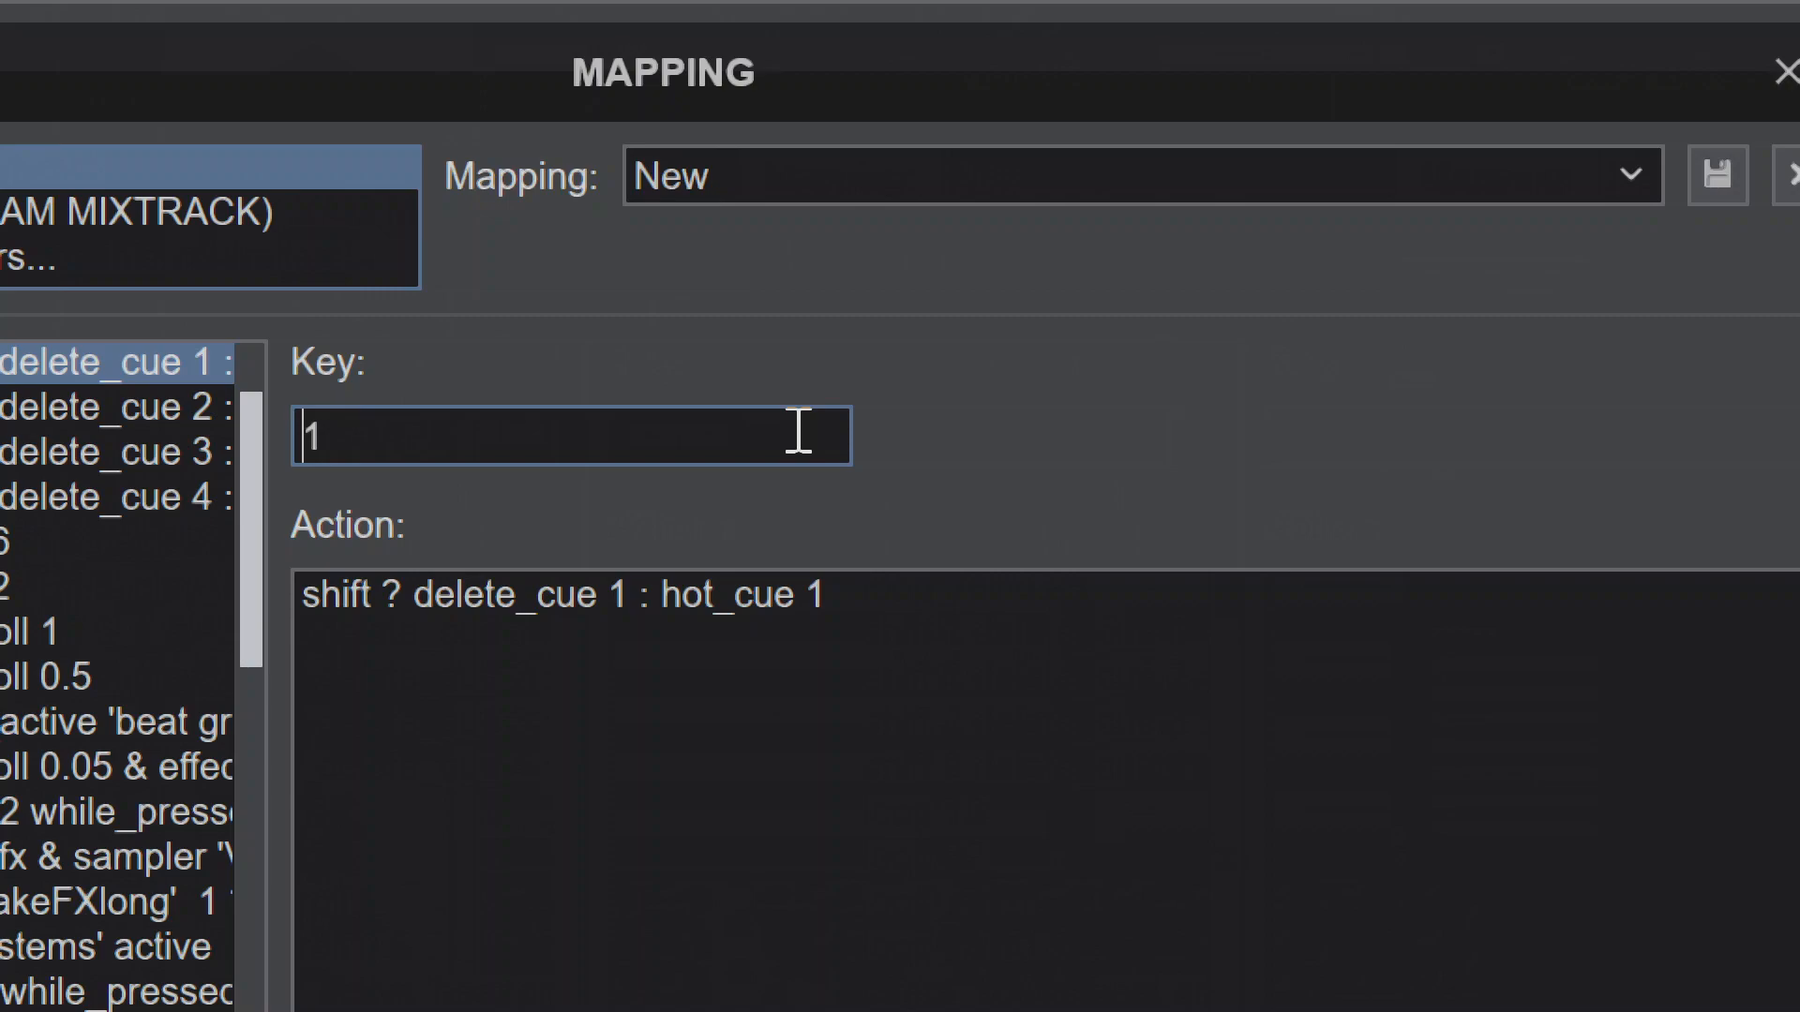
- Review the key 4 entry mapped to 'shift ? delete_cue 4 : hot_cue 4'
{"action": "left_click", "coordinate": [112, 495]}
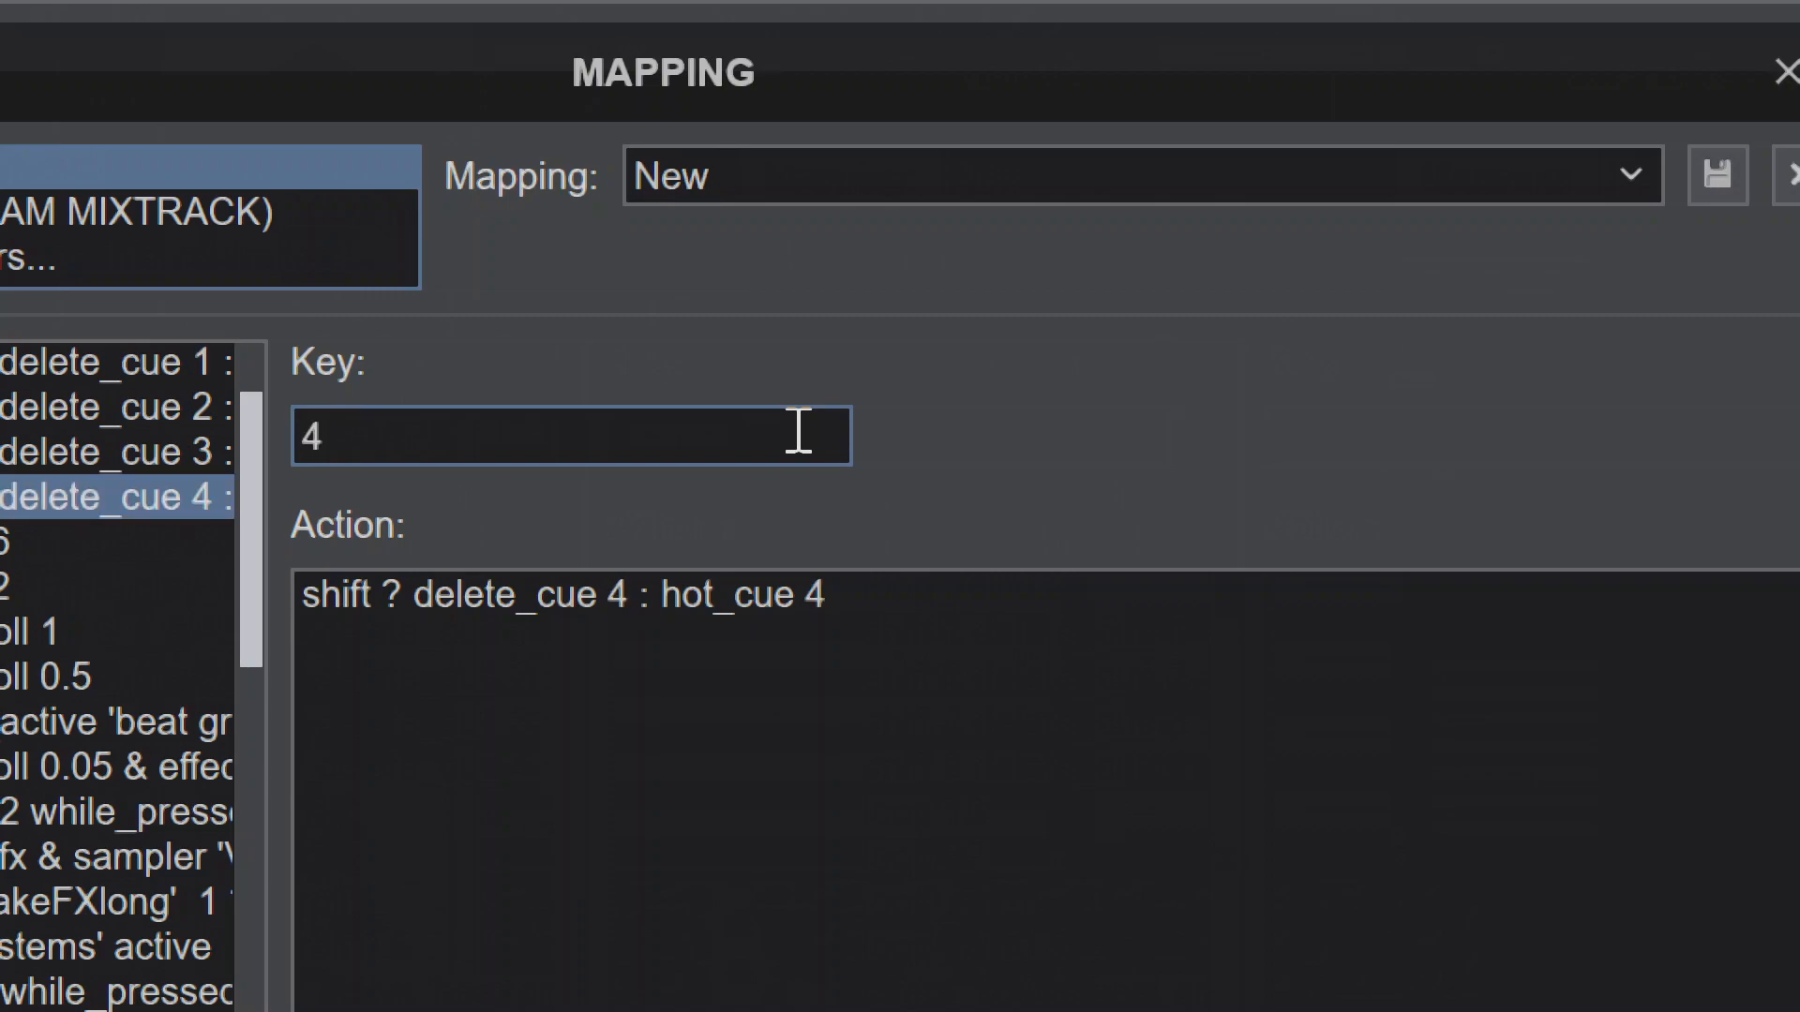